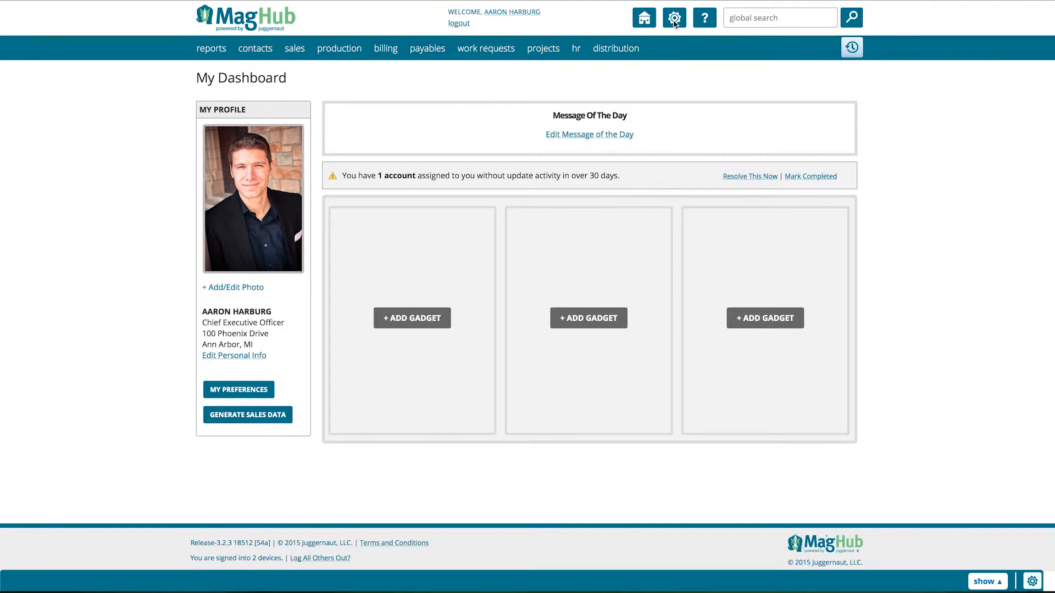
Step: Reach the Publishers list via the settings gear and begin adding a new publisher
{"action": "left_click", "coordinate": [673, 18]}
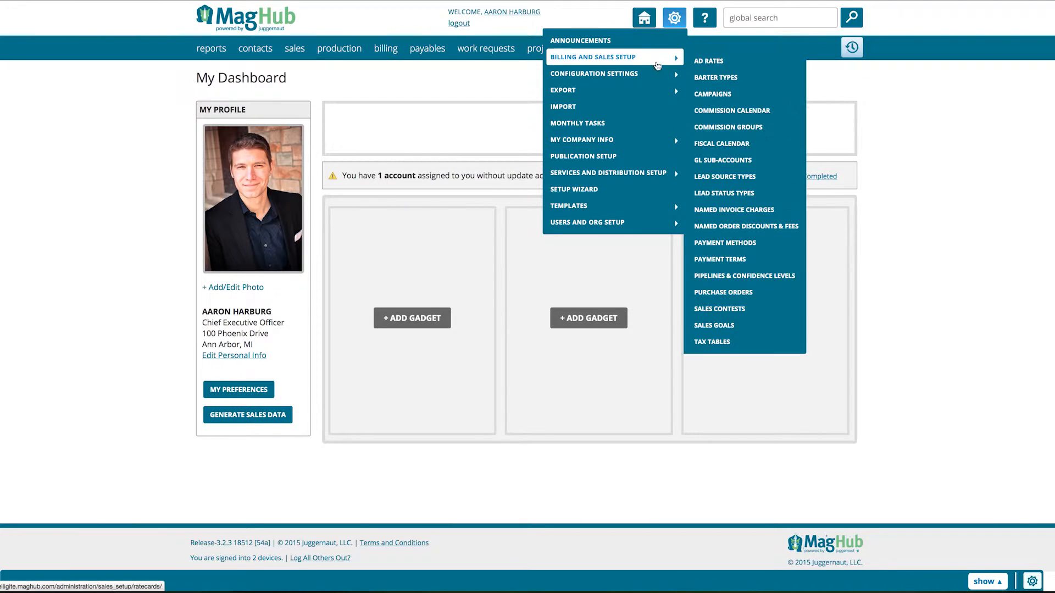
{"action": "mouse_move", "coordinate": [581, 140]}
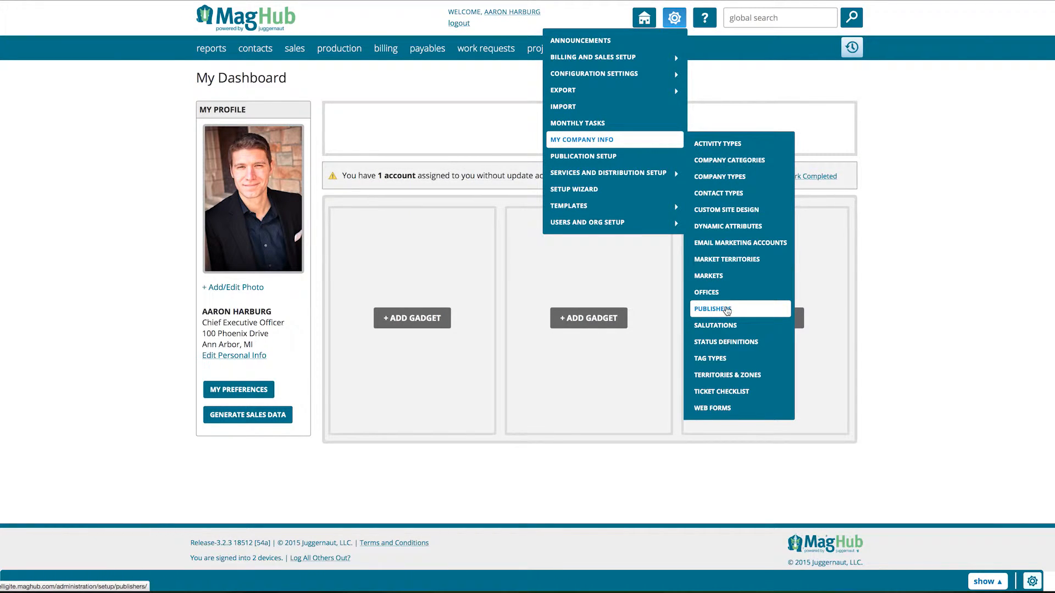
{"action": "left_click", "coordinate": [711, 309]}
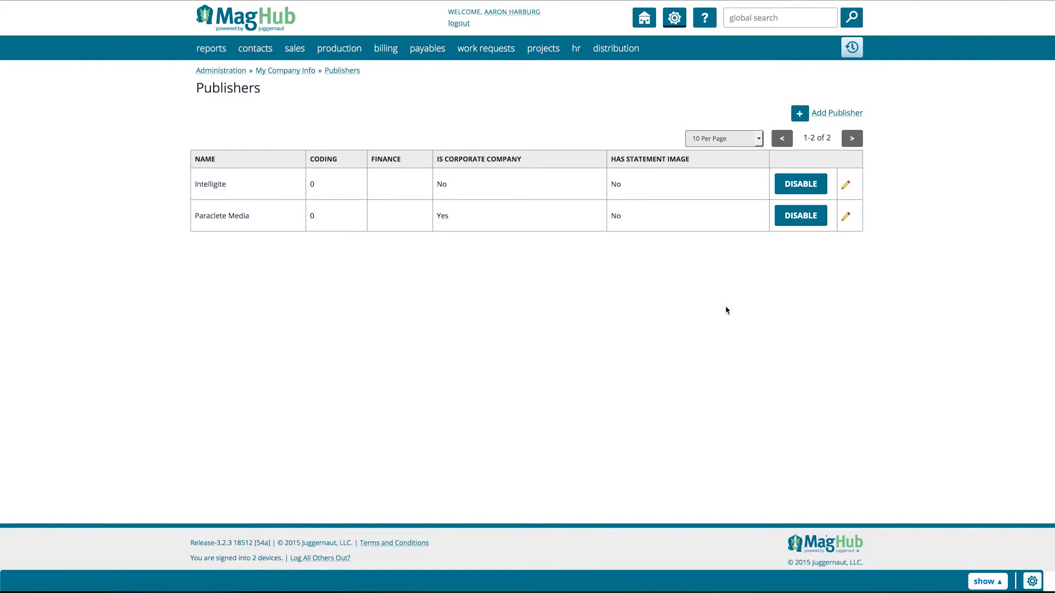
{"action": "mouse_move", "coordinate": [733, 303]}
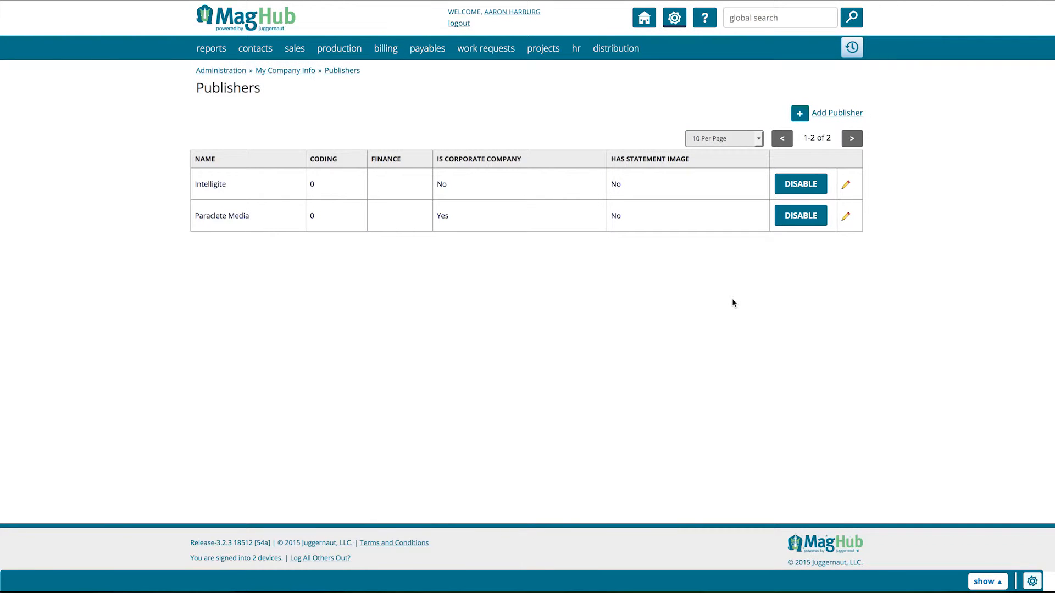
{"action": "left_click", "coordinate": [836, 112]}
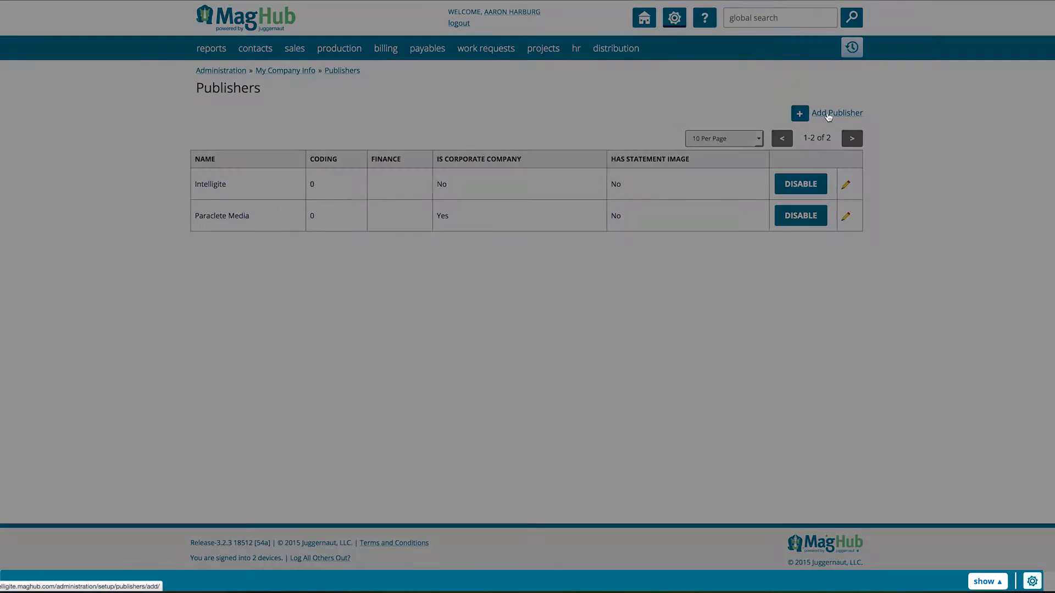
Step: Save new publisher 'Cosmos Publishing', marked Is Corporate Company with the Default Statement template
{"action": "left_click", "coordinate": [836, 112]}
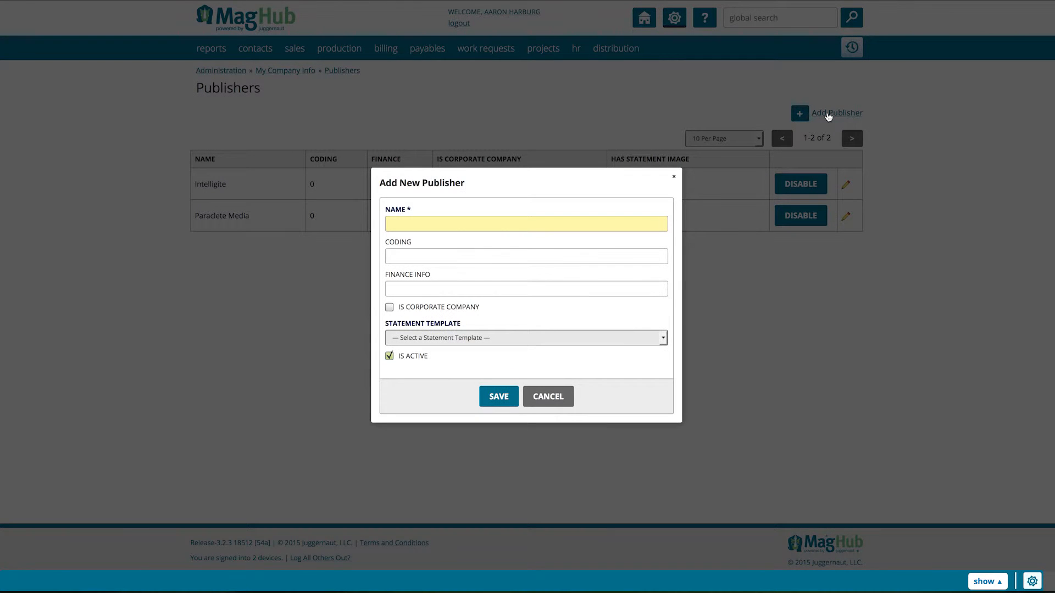
{"action": "left_click", "coordinate": [526, 223]}
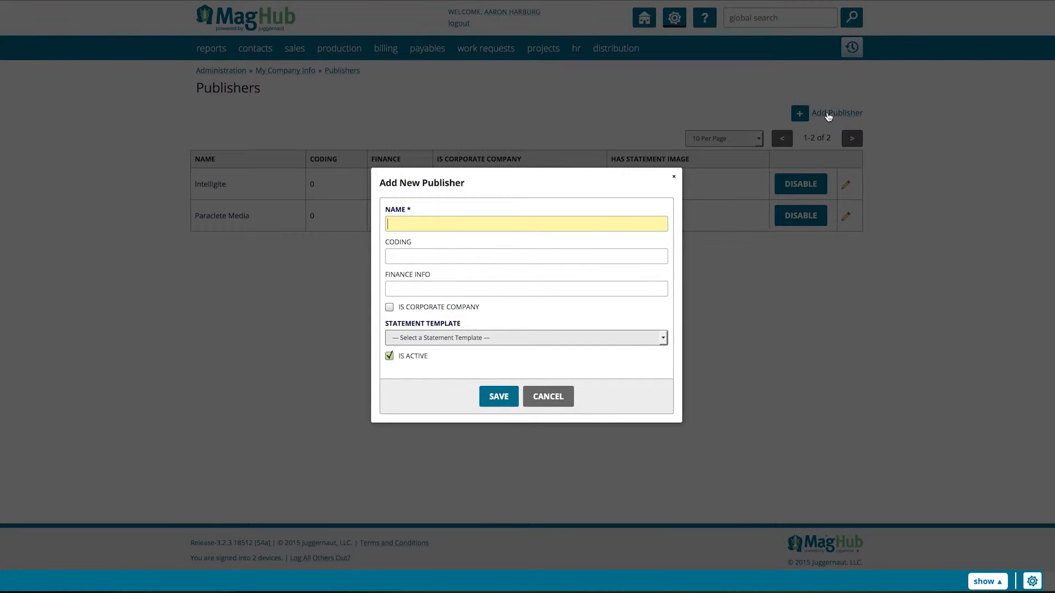
{"action": "type", "text": "Cosmos Publishing"}
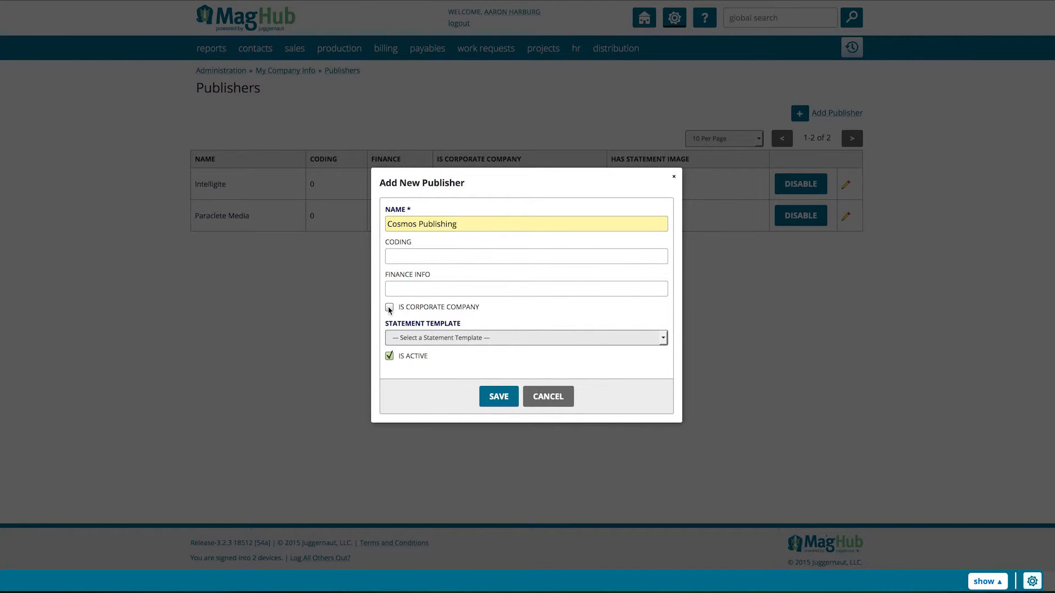
{"action": "left_click", "coordinate": [389, 306]}
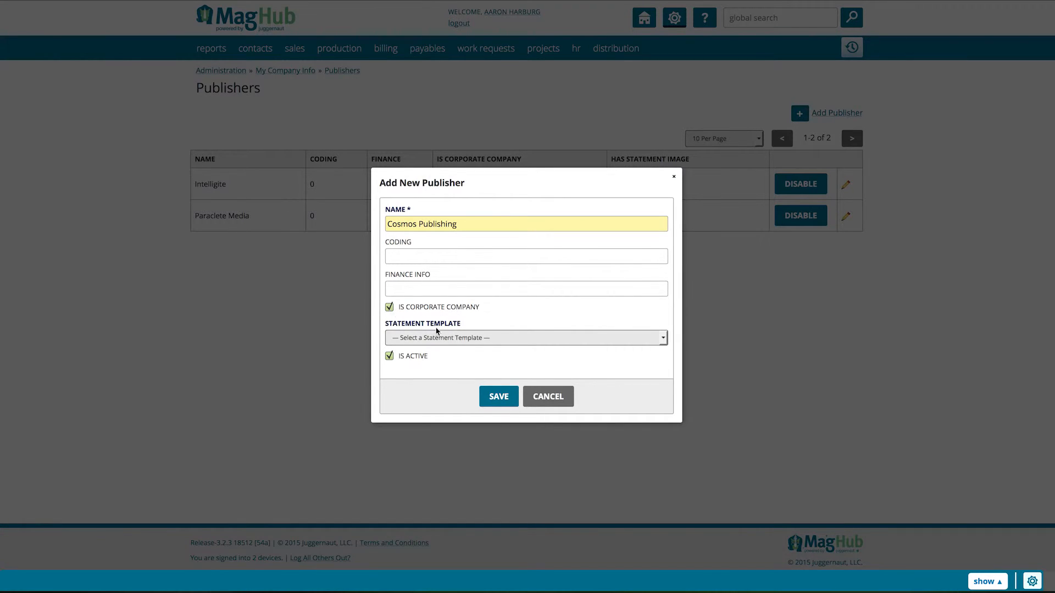
{"action": "left_click", "coordinate": [526, 338]}
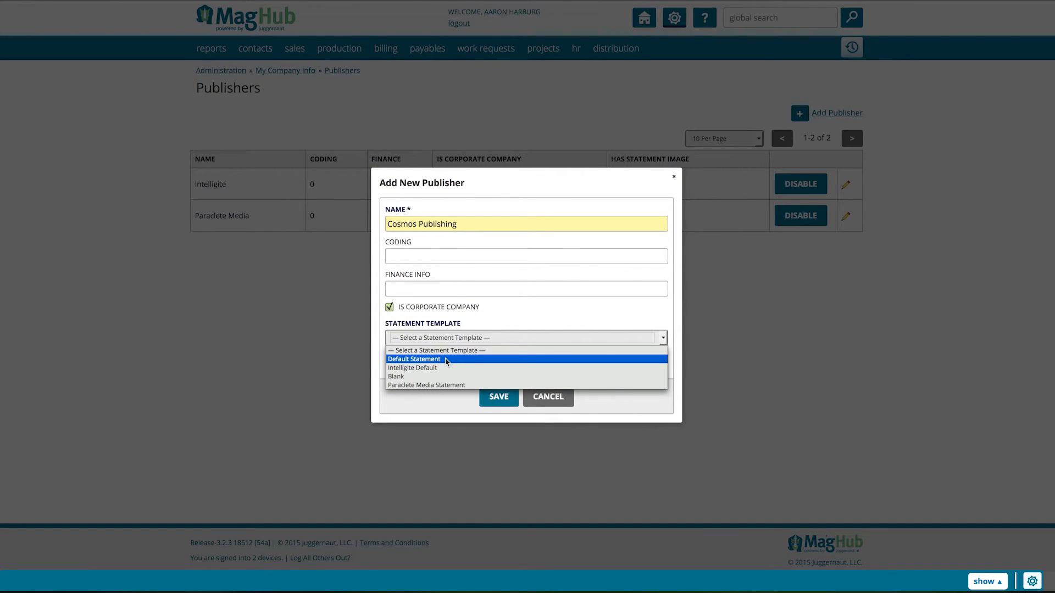
{"action": "left_click", "coordinate": [414, 358]}
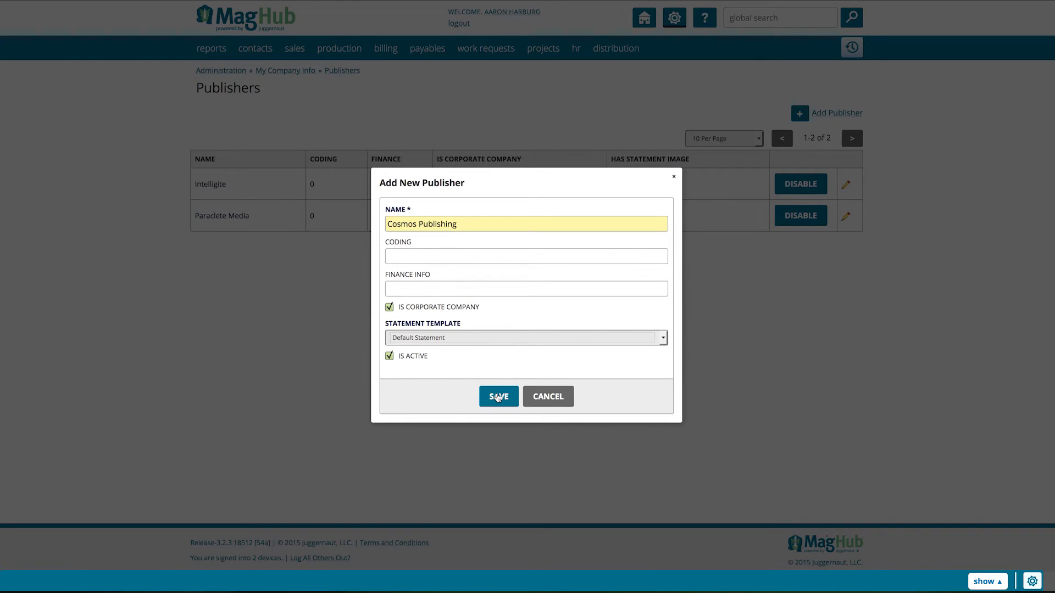
{"action": "left_click", "coordinate": [498, 396]}
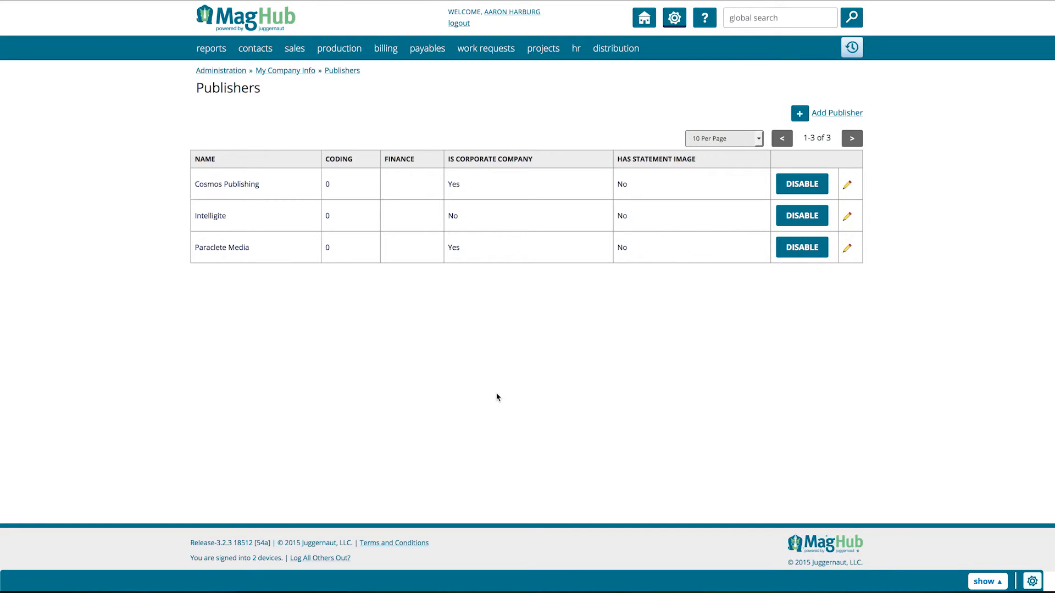
{"action": "mouse_move", "coordinate": [589, 337]}
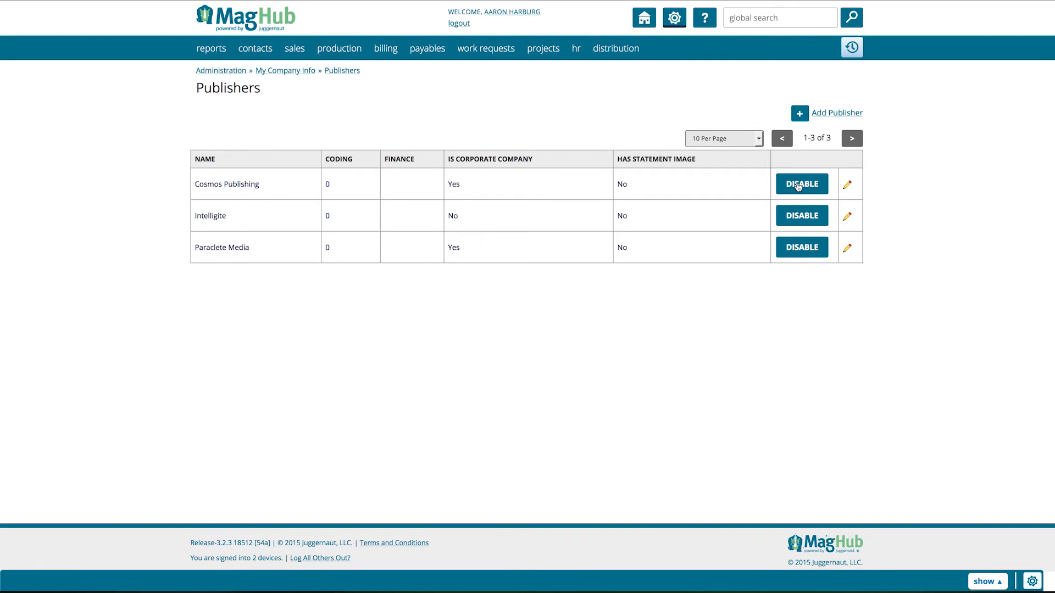
{"action": "mouse_move", "coordinate": [847, 183]}
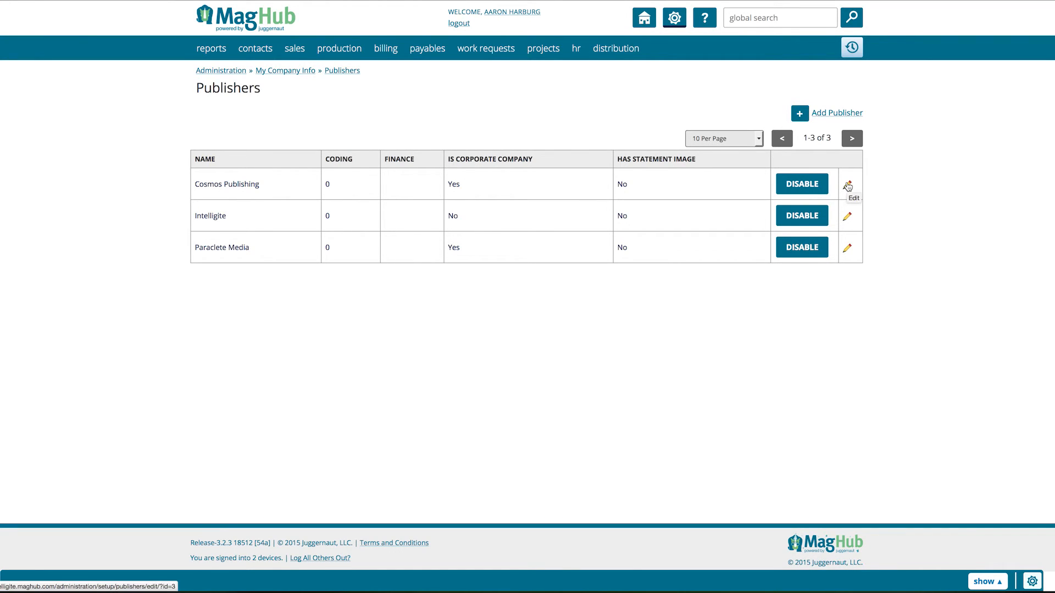
Step: Reopen Cosmos Publishing's record showing coding 0, corporate status and Default Statement template
{"action": "left_click", "coordinate": [850, 184]}
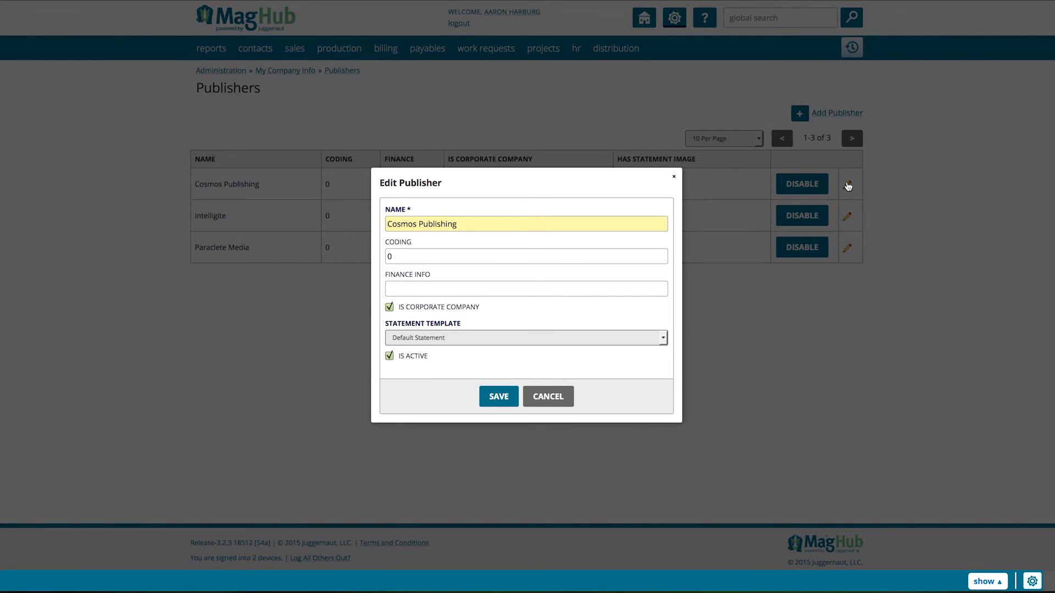